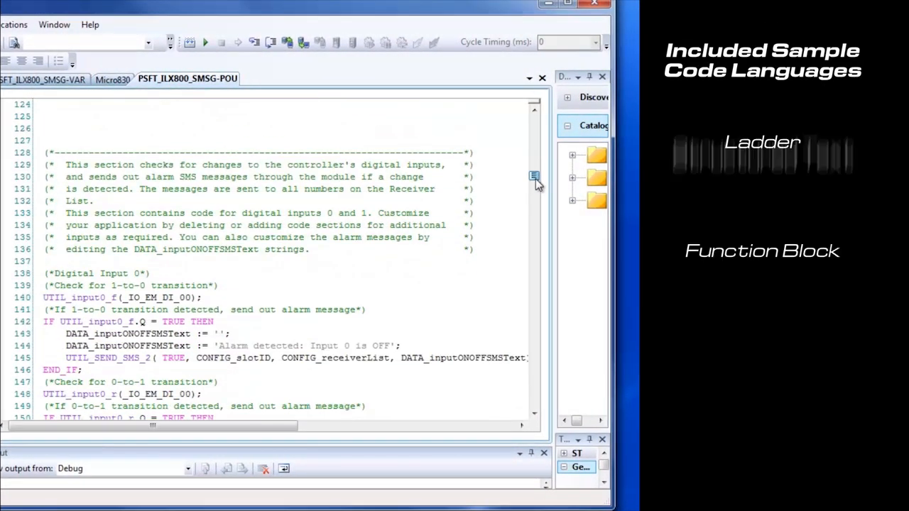
# - Scroll the alarm code, then review the PSFT_ILX800_SMSG-VAR variable table
pyautogui.scroll(-3)
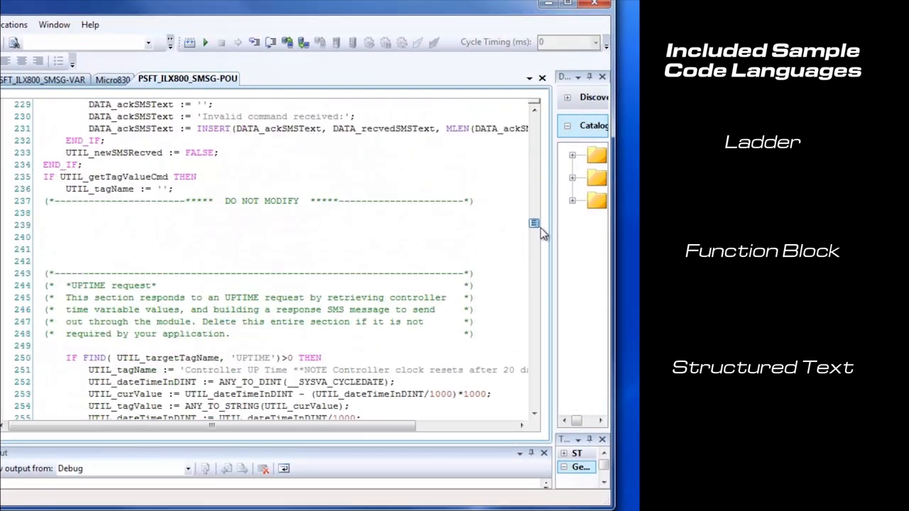
pyautogui.click(28, 79)
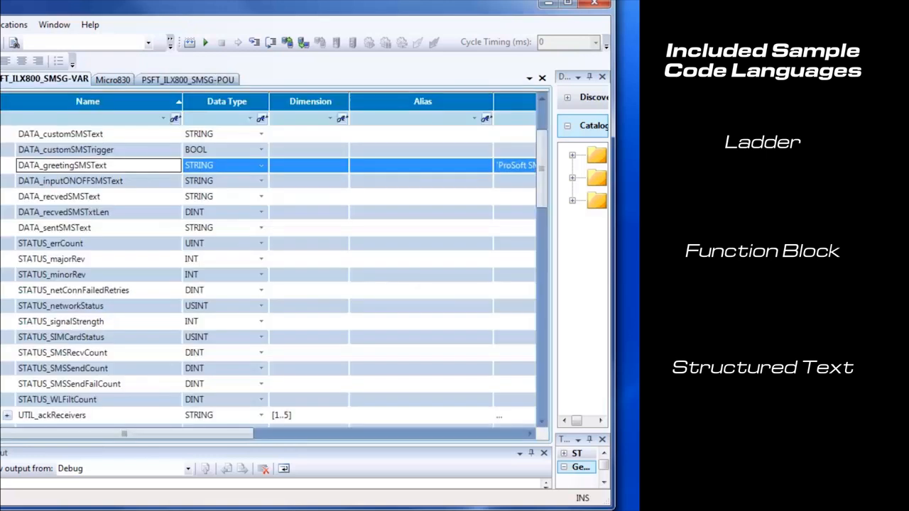
pyautogui.scroll(-3)
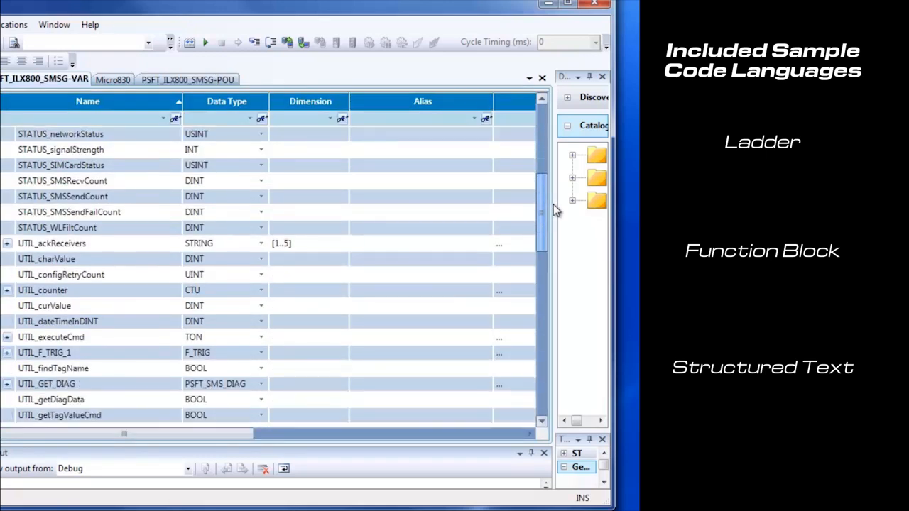
pyautogui.scroll(-3)
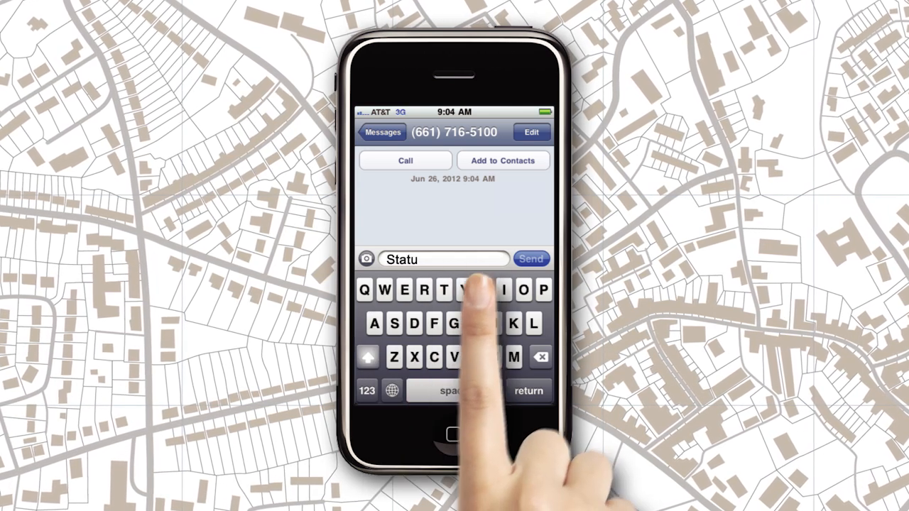
# - Send the 'Status' SMS from the phone animation
pyautogui.click(532, 258)
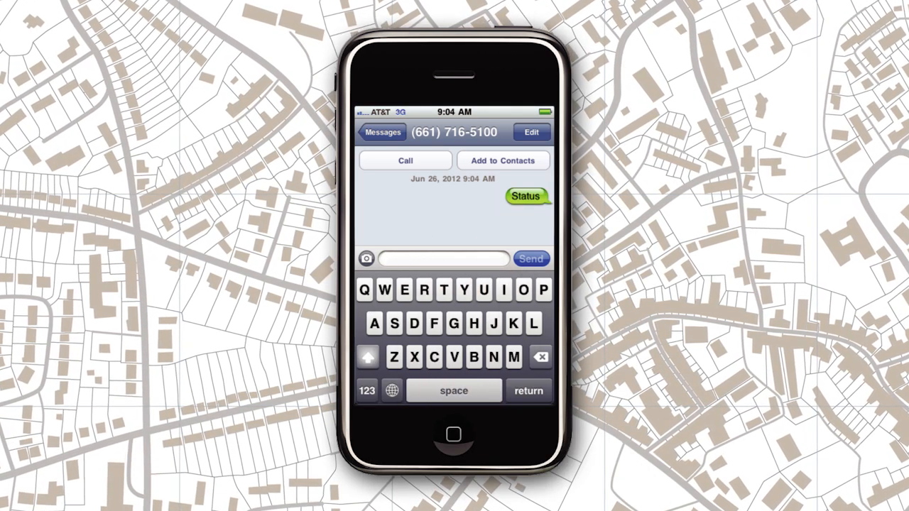